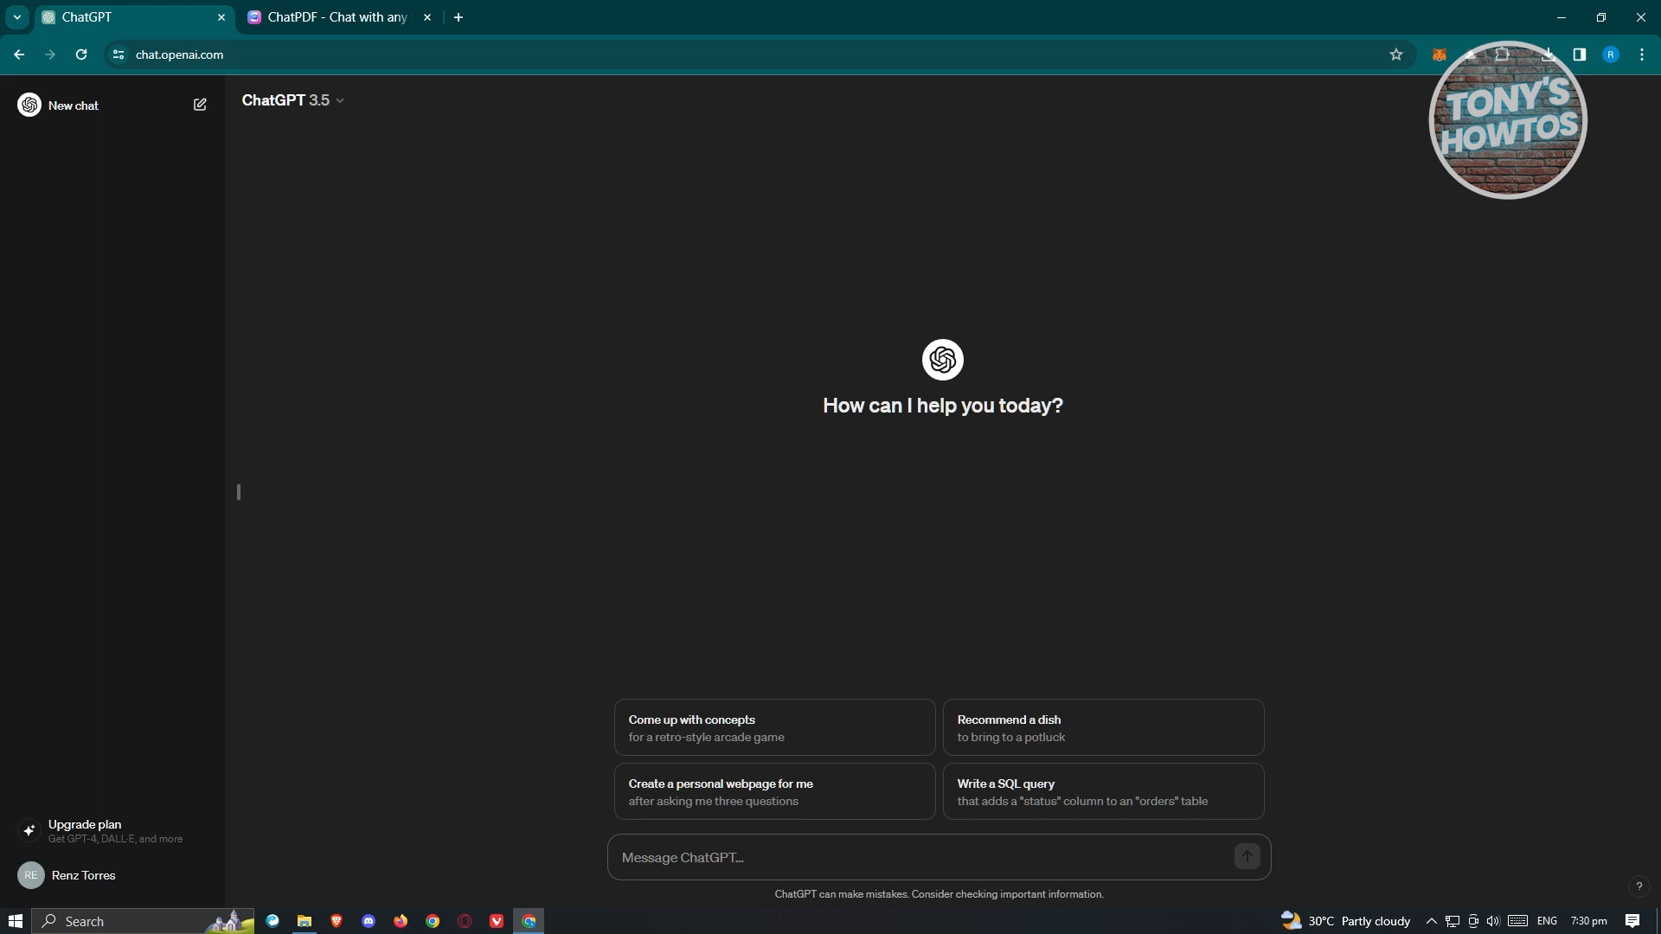
# Bring up ChatPDF's 'Chat with any PDF' page with its empty drop area ready for a file.
pyautogui.click(933, 856)
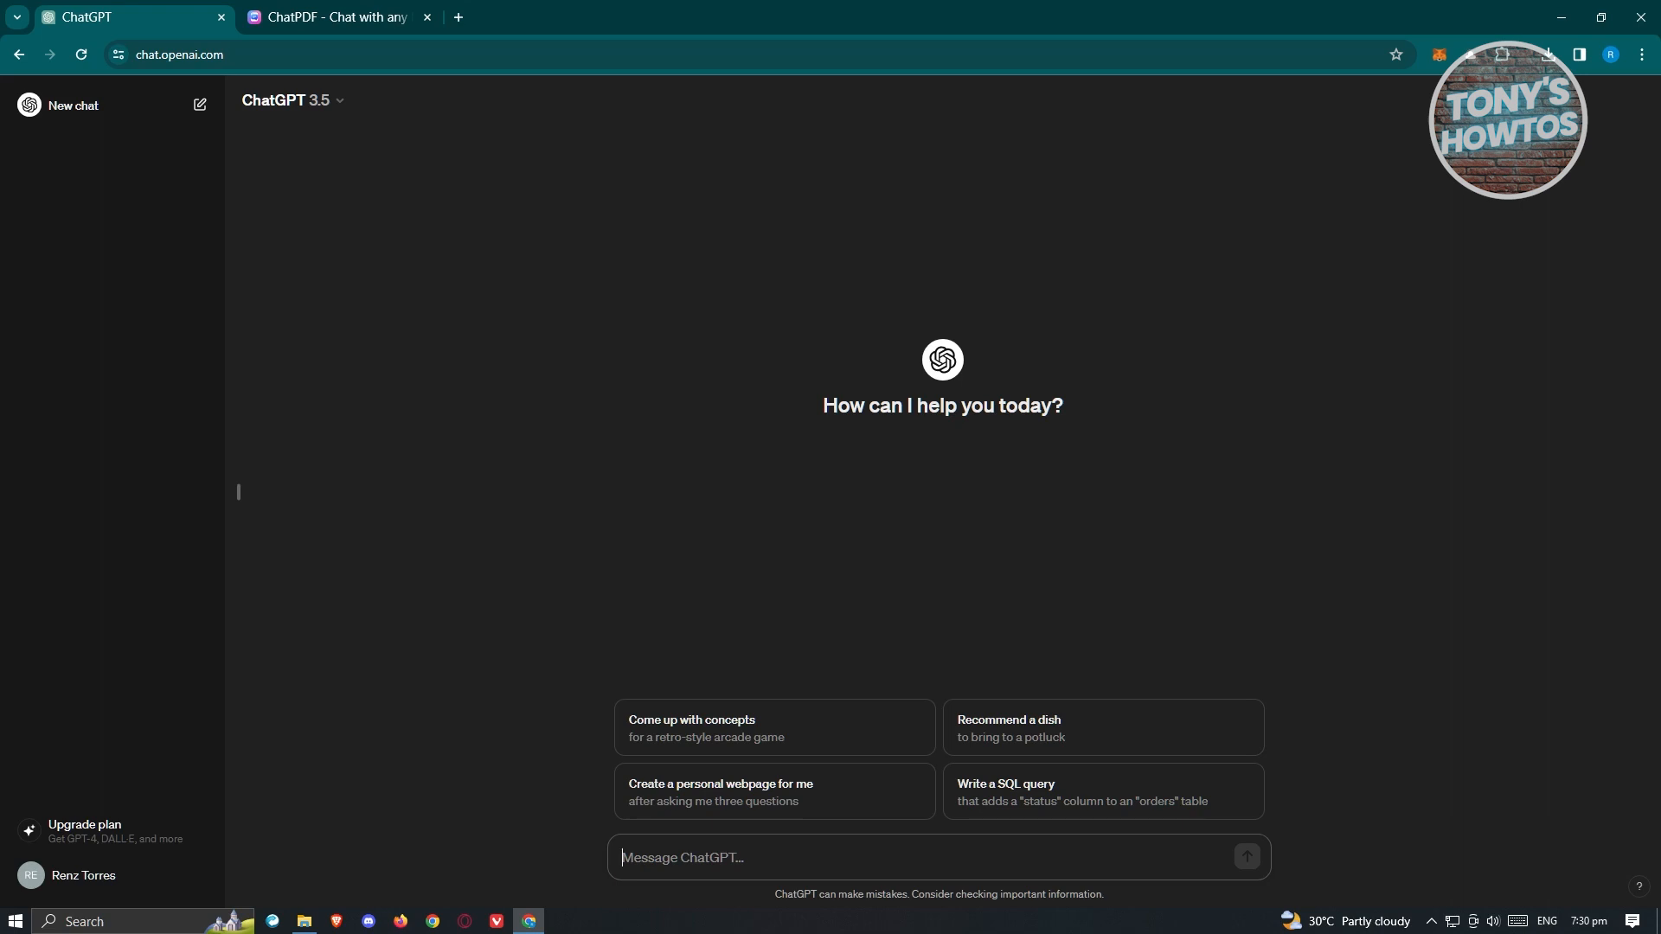
pyautogui.moveTo(675, 895)
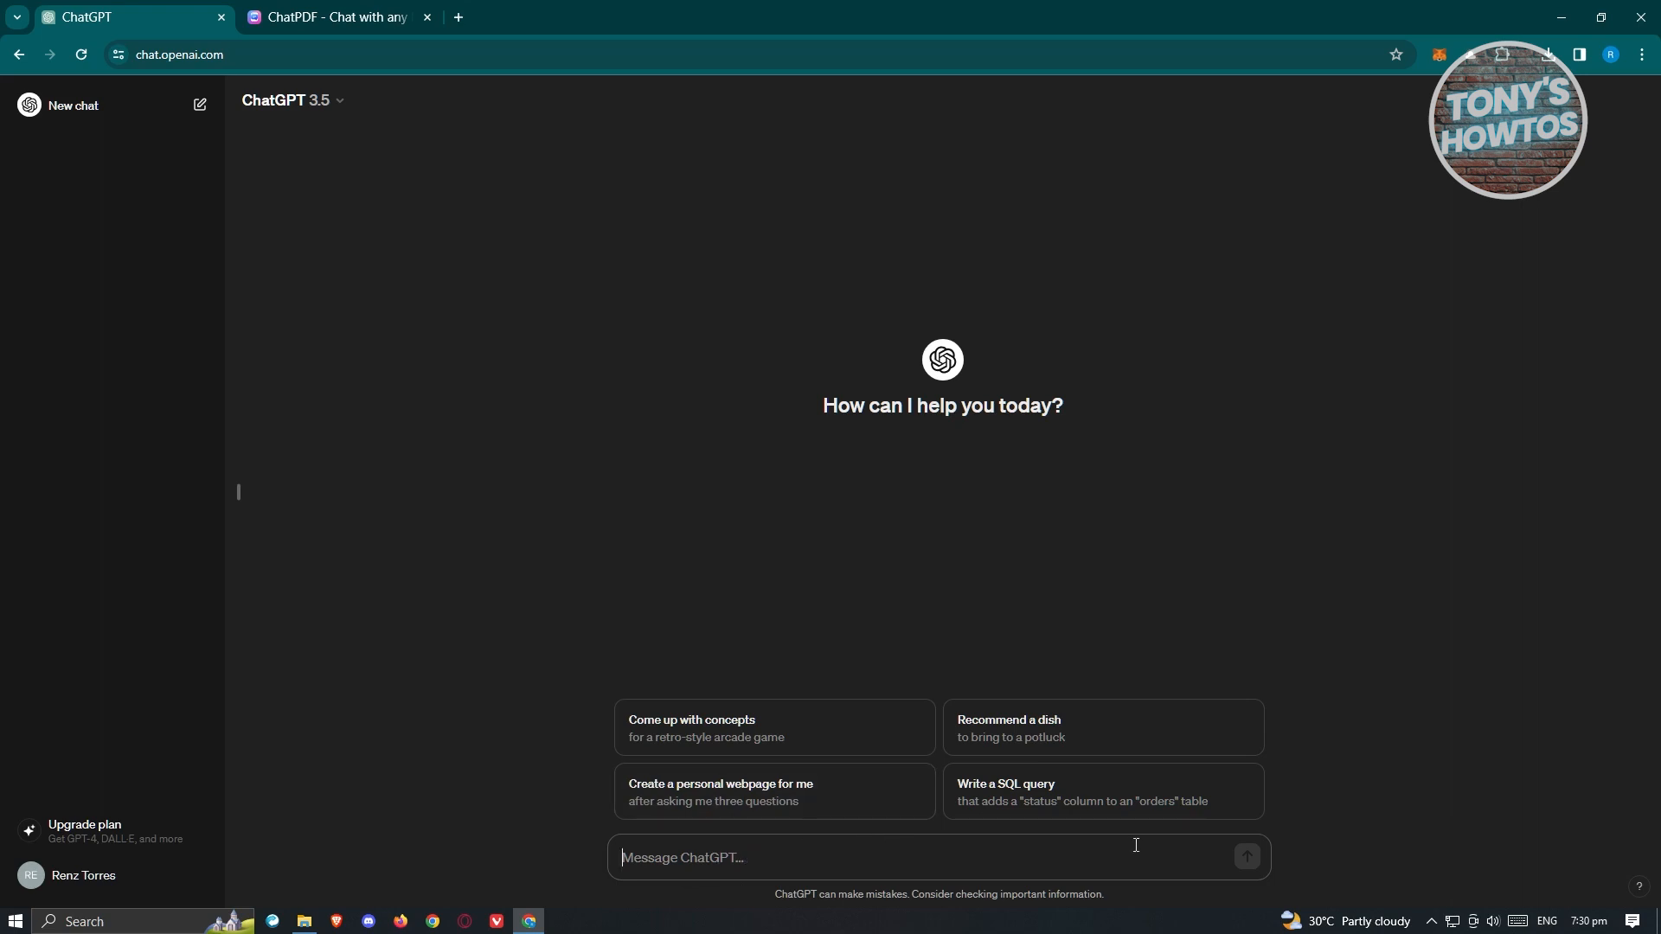
pyautogui.moveTo(1247, 858)
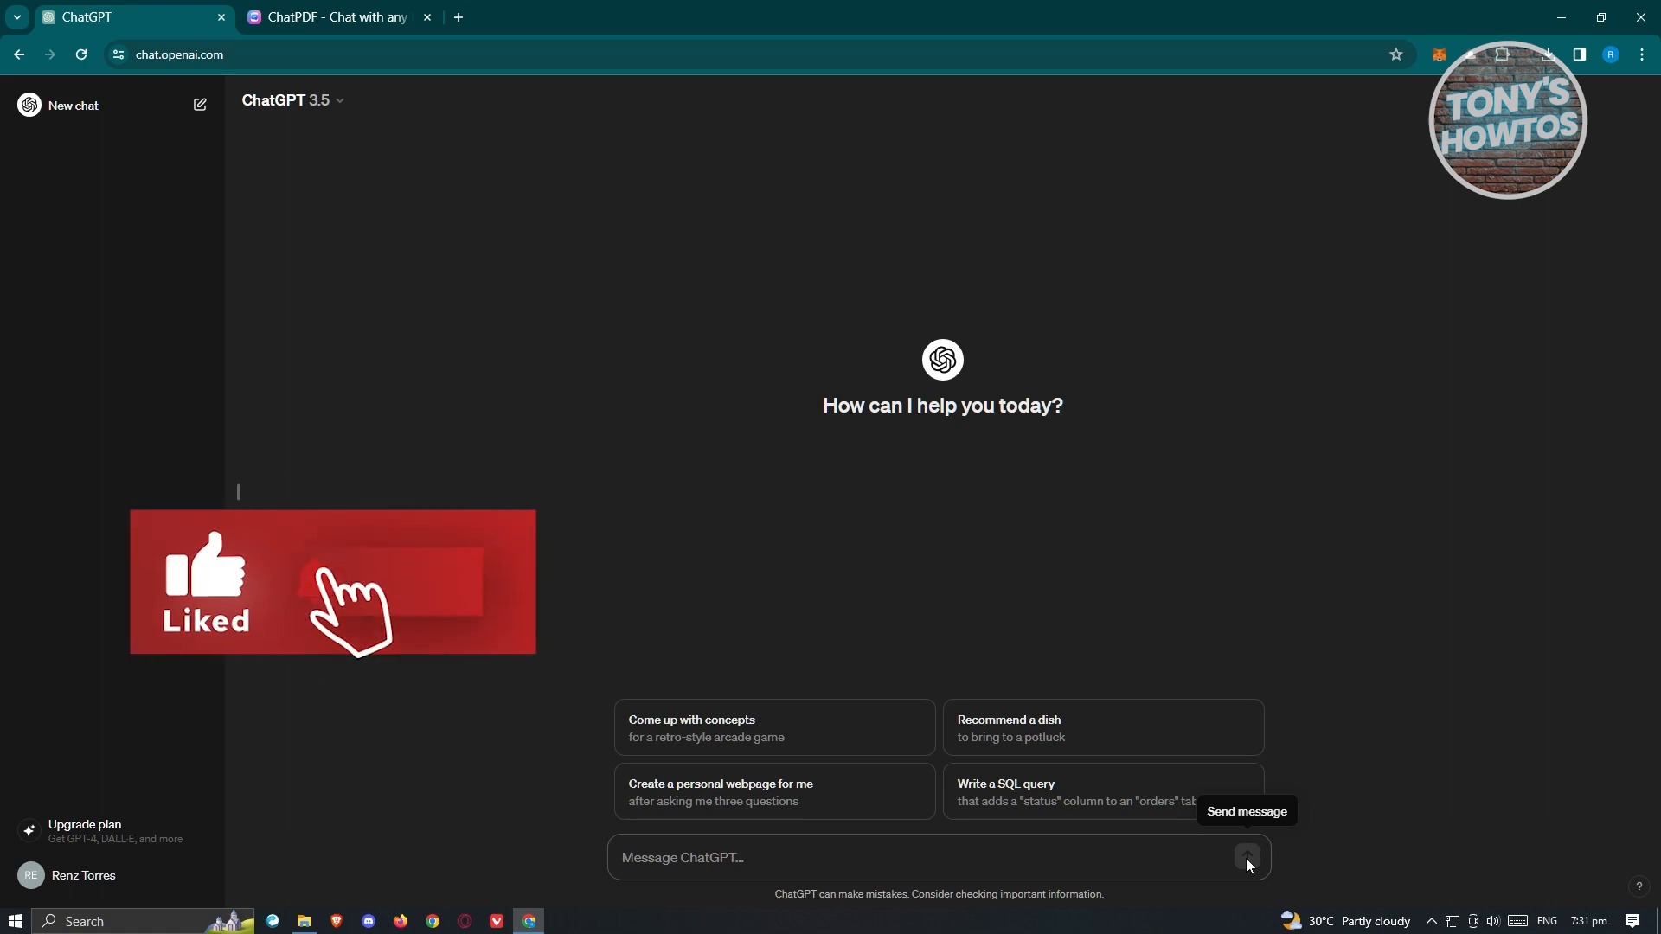
pyautogui.click(337, 17)
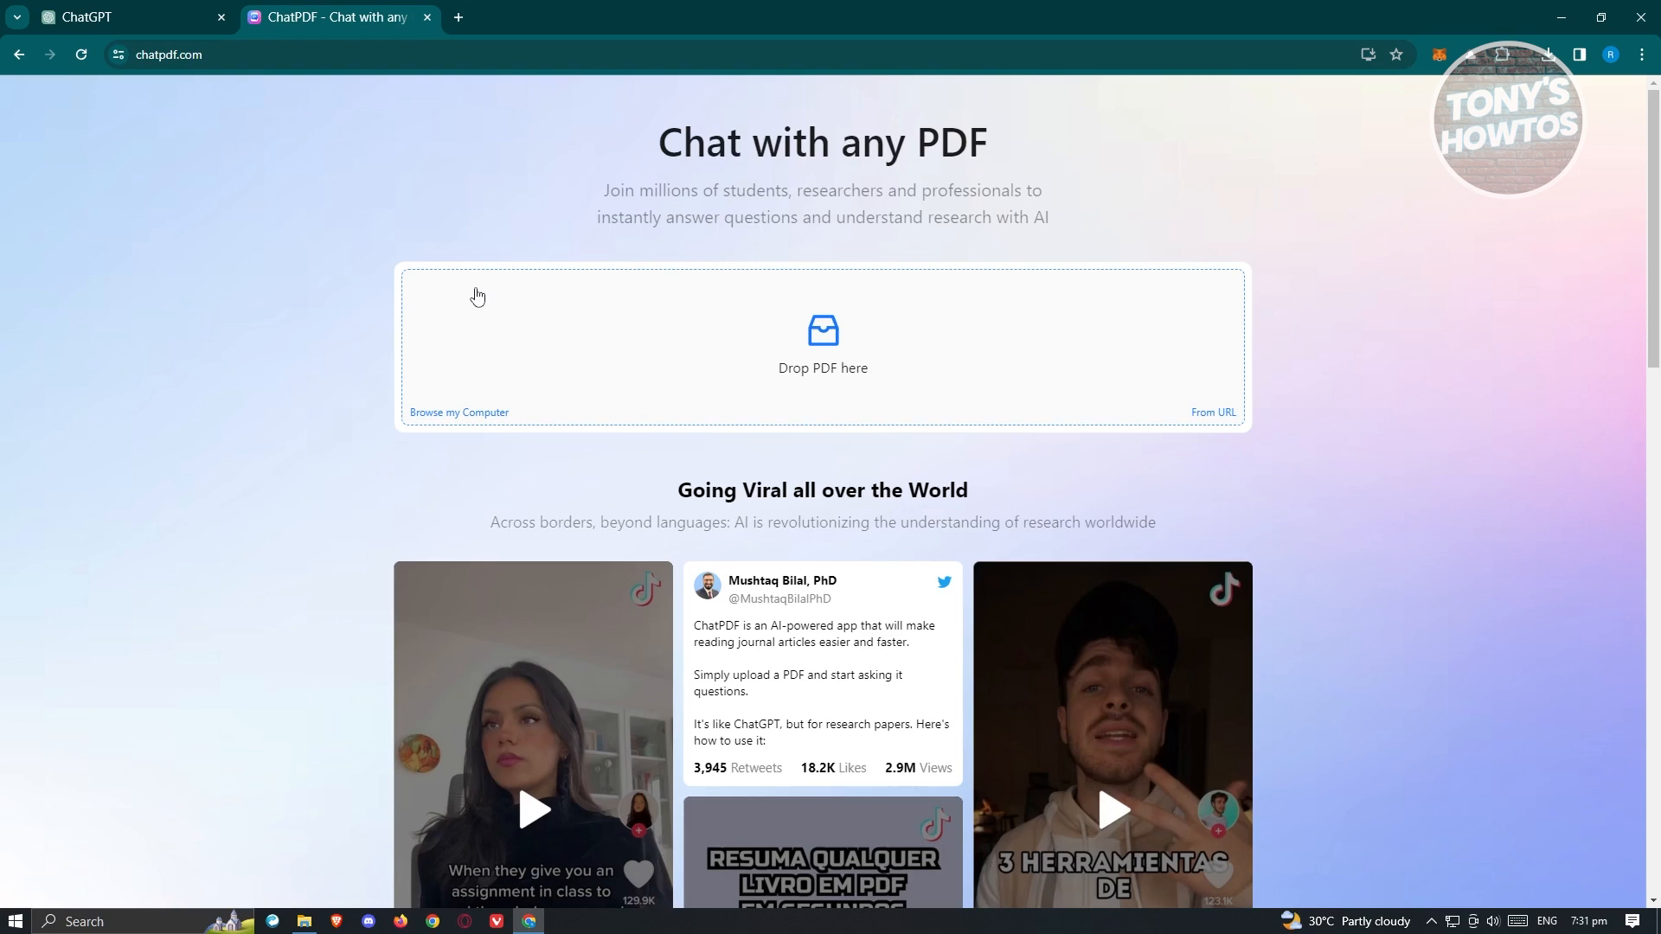
pyautogui.moveTo(455, 318)
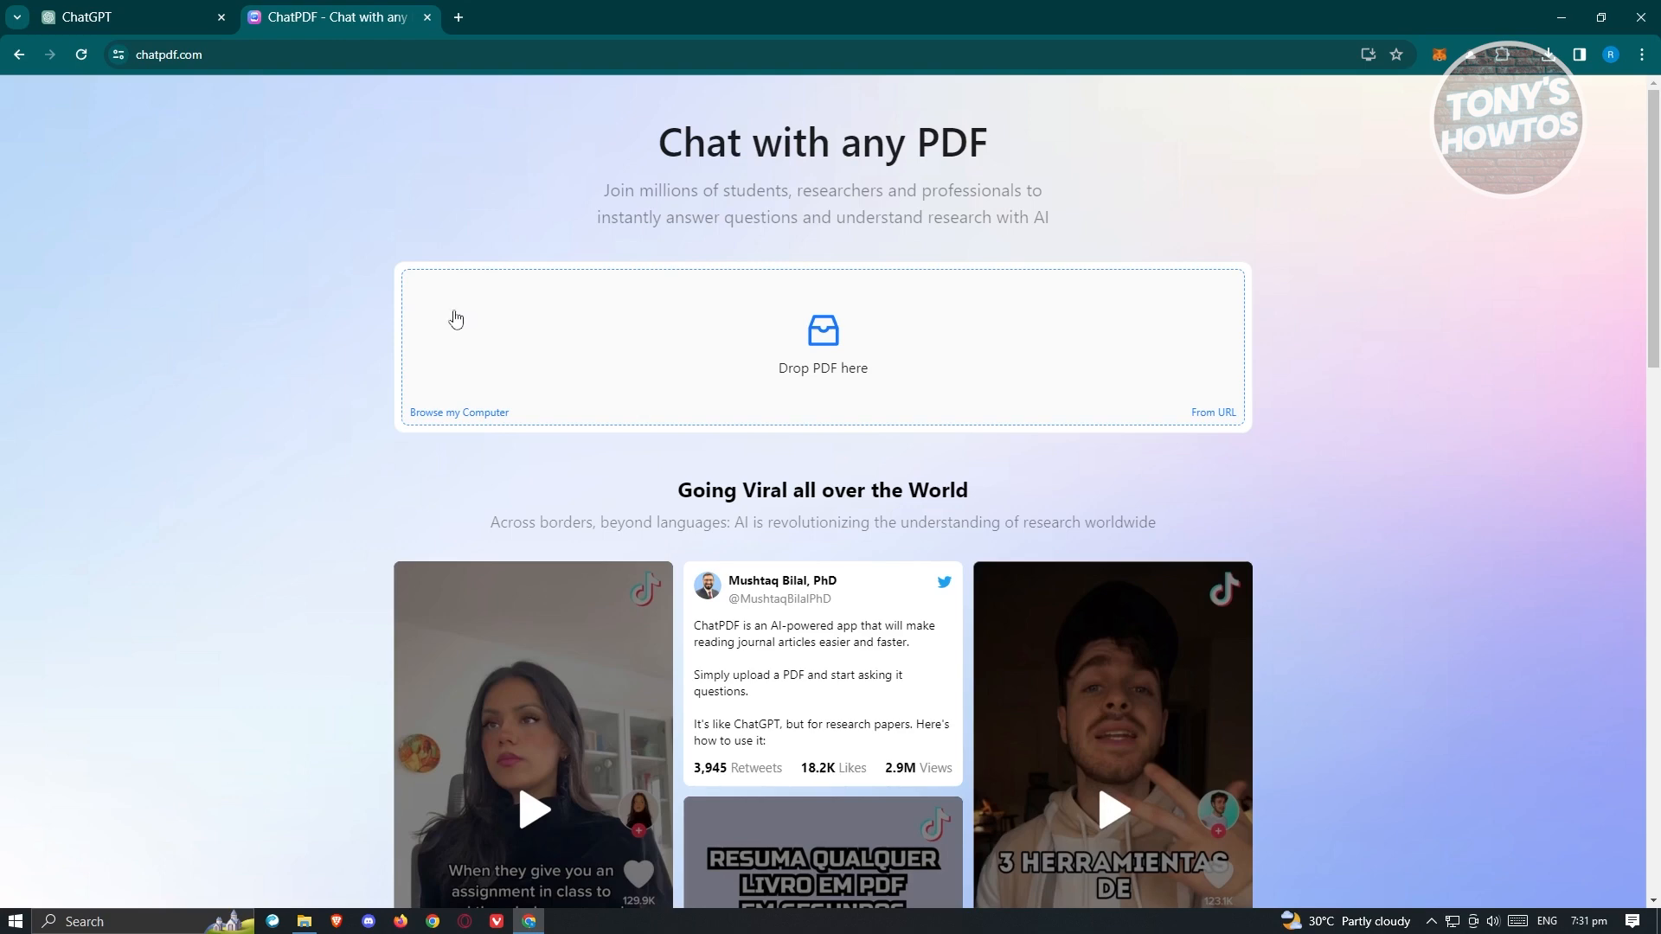
pyautogui.moveTo(305, 370)
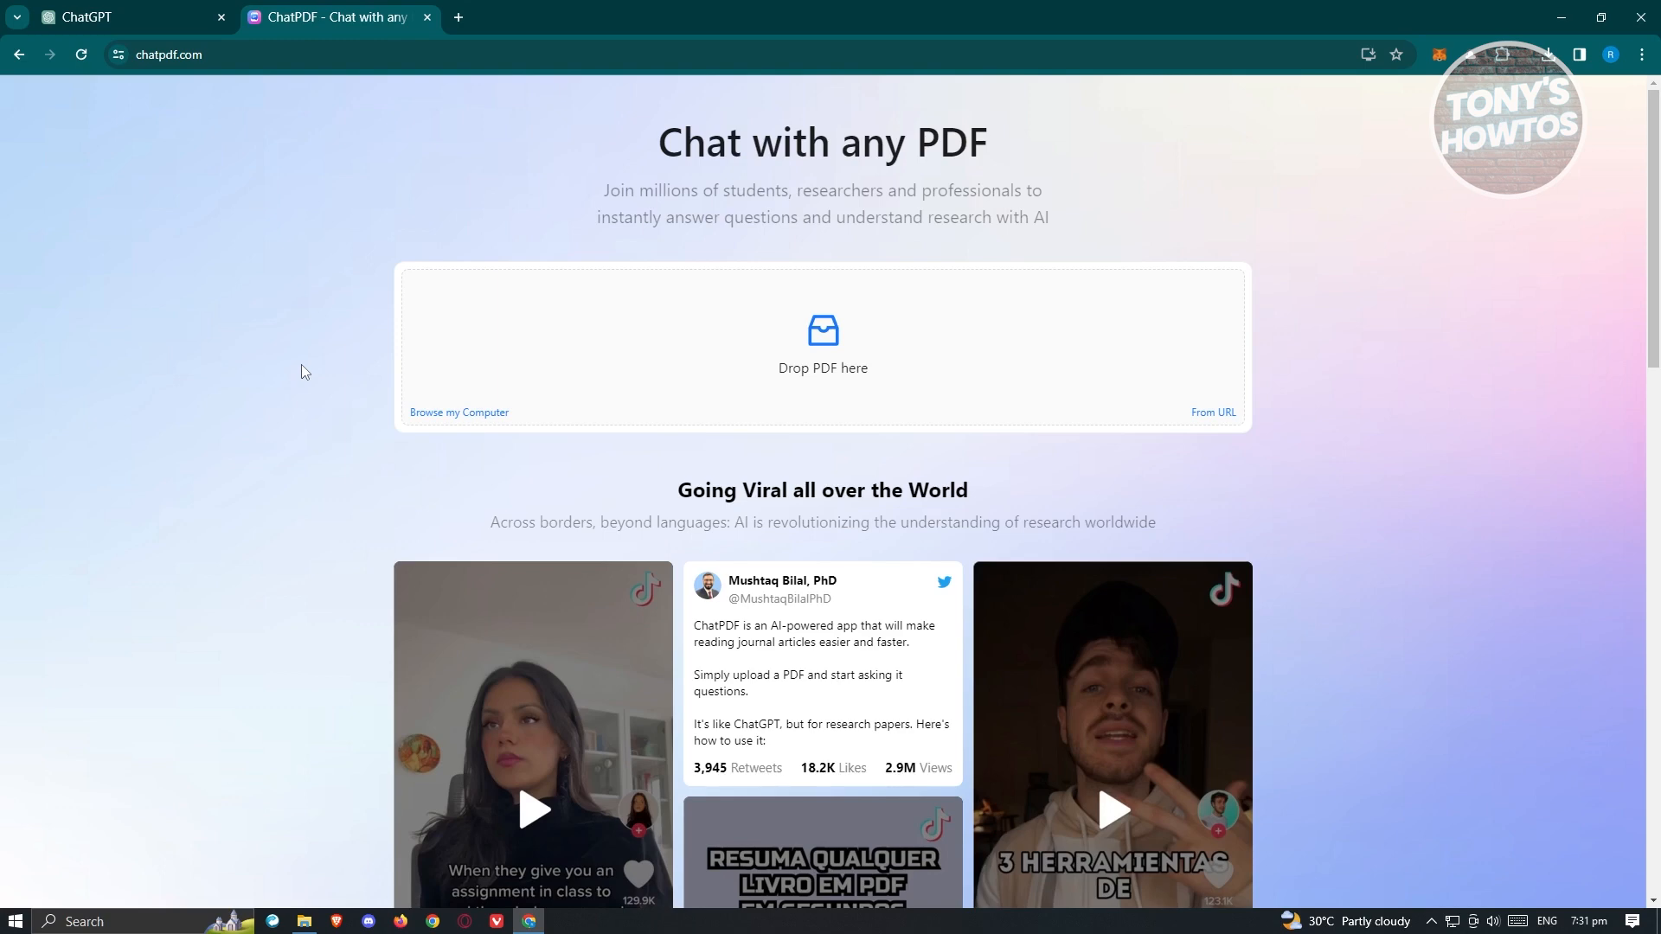
pyautogui.moveTo(384, 218)
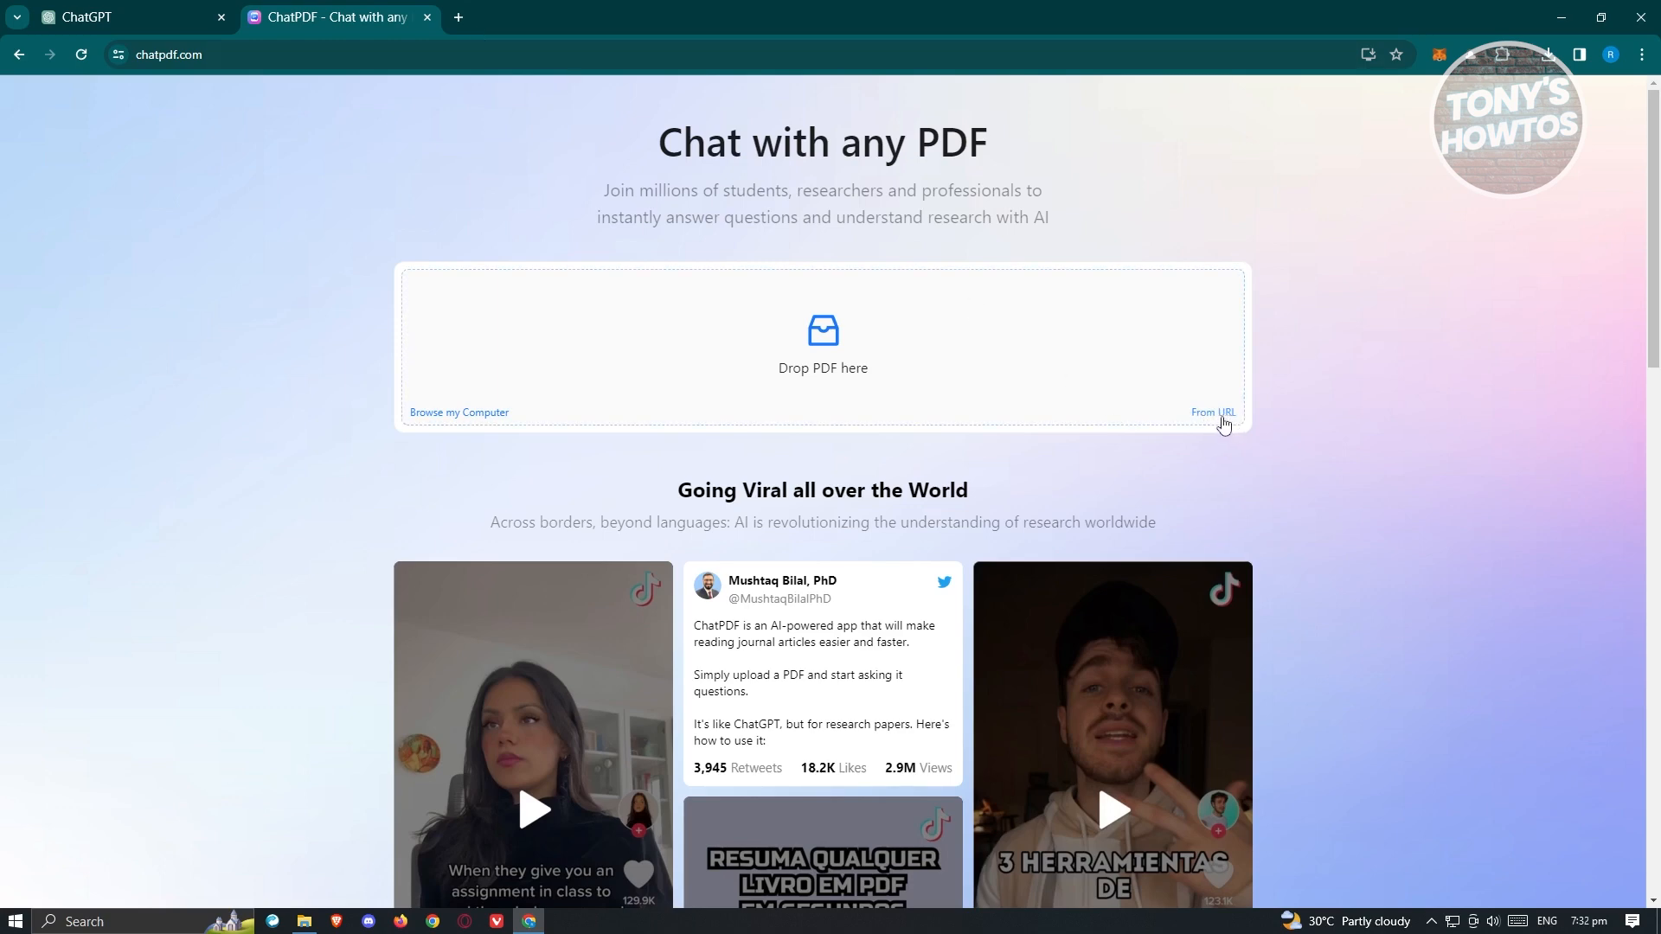
pyautogui.click(1211, 412)
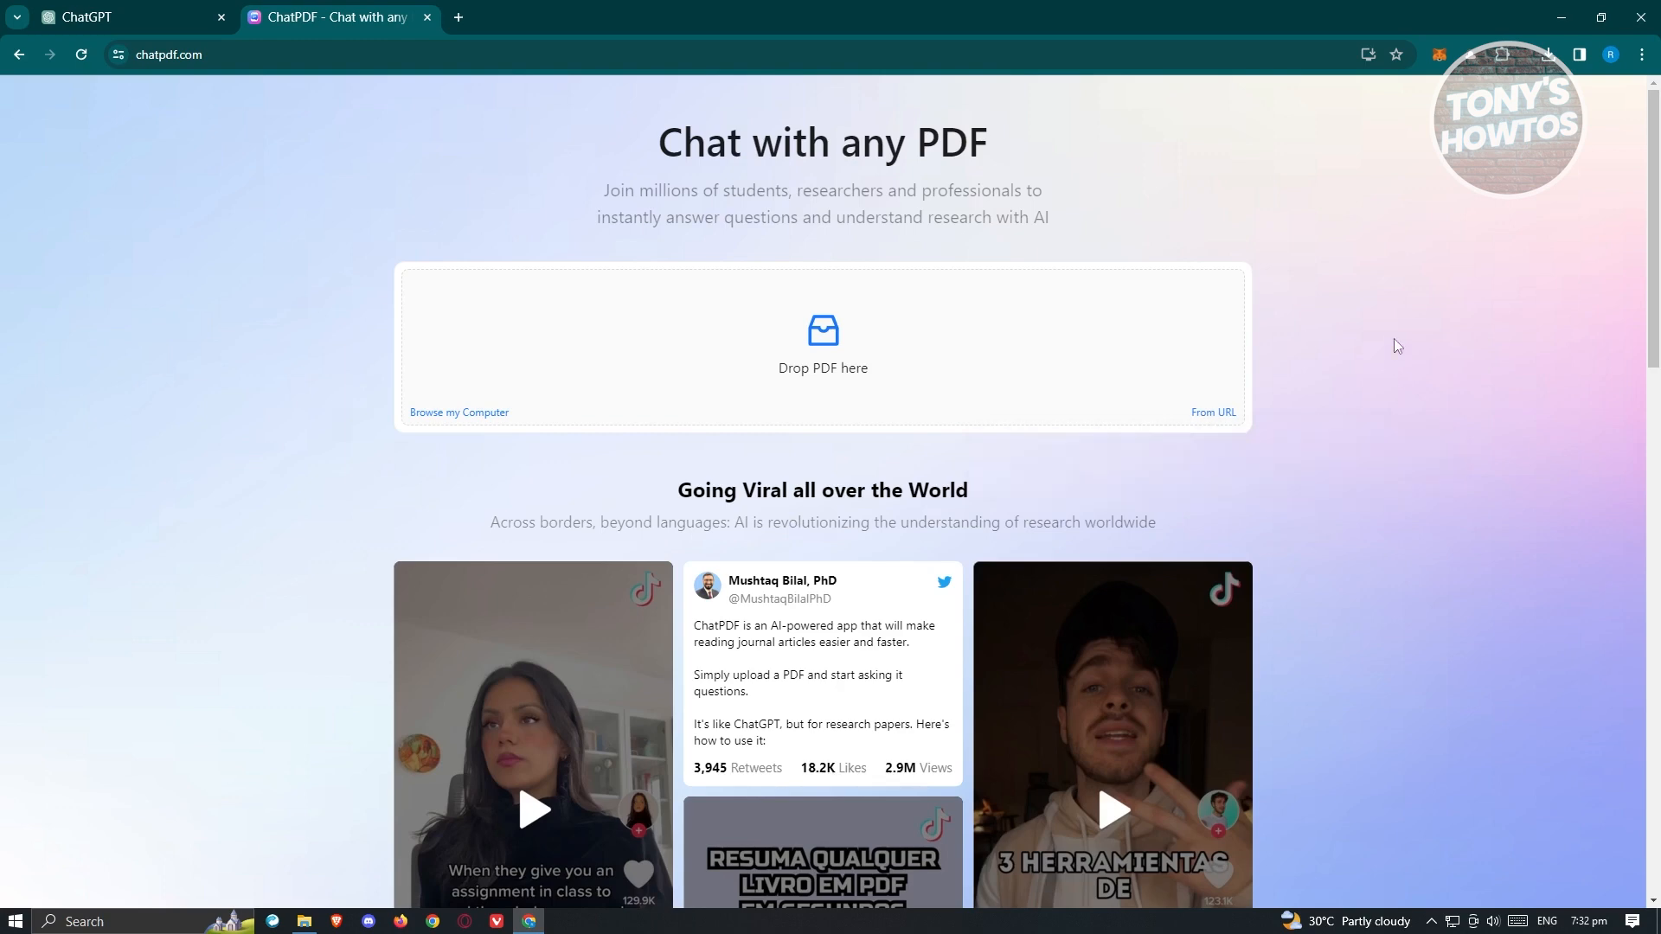
pyautogui.moveTo(411, 533)
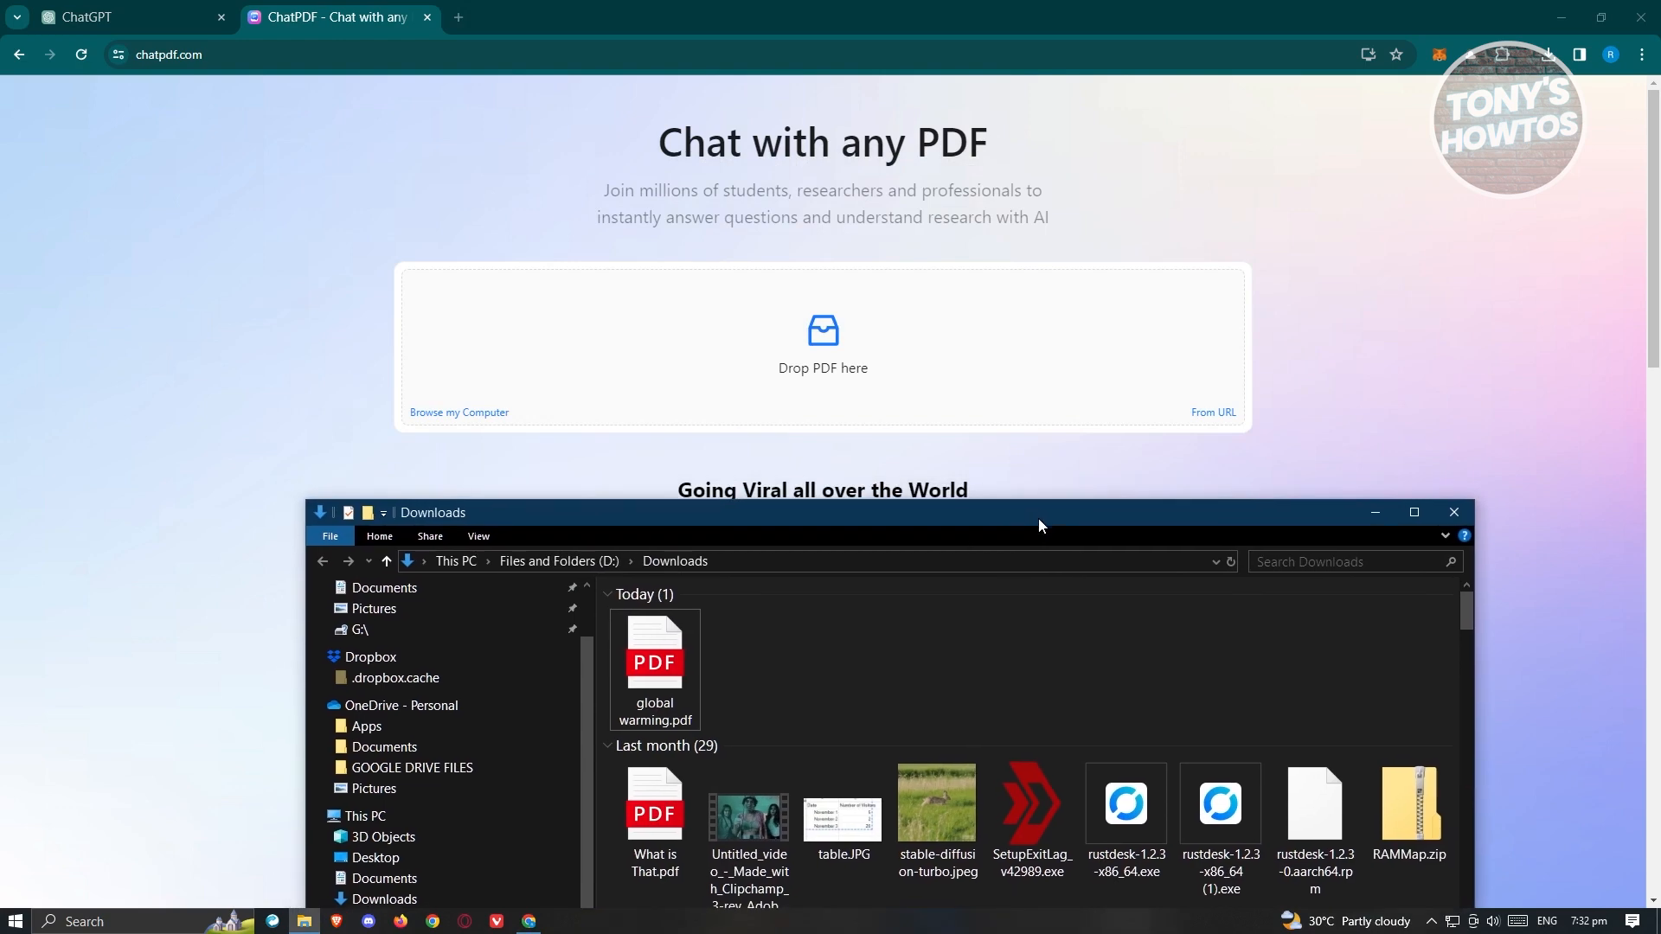
pyautogui.moveTo(654, 657); pyautogui.dragTo(784, 318)
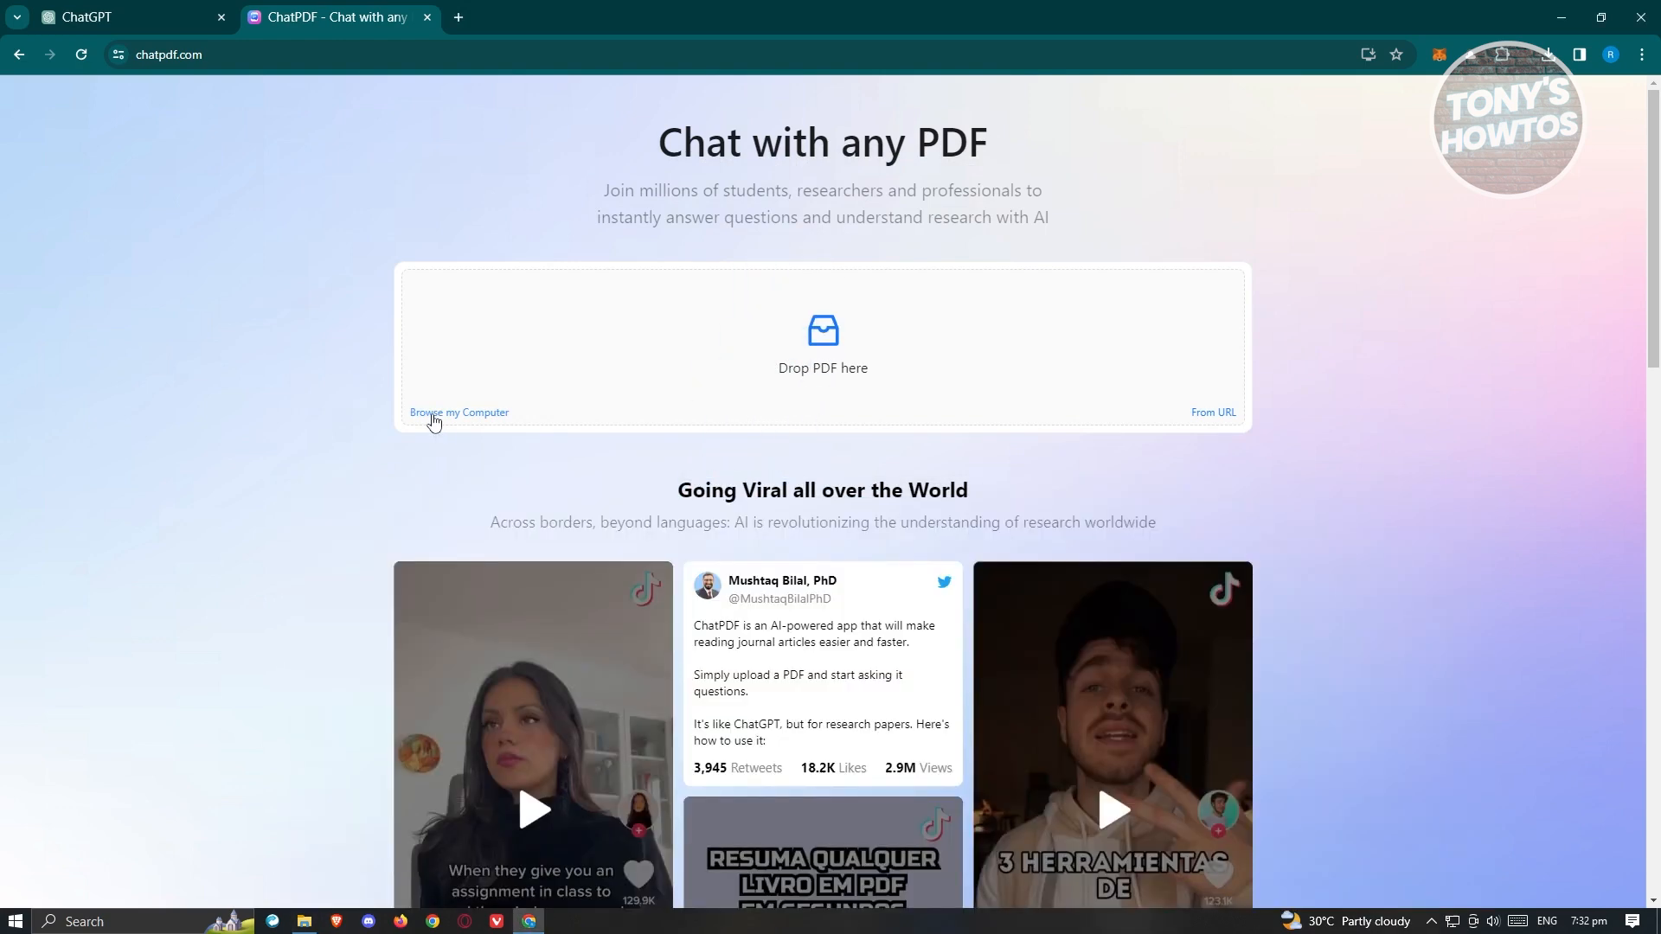
# Upload global warming.pdf from Downloads so the paper opens beside a new chat.
pyautogui.click(459, 412)
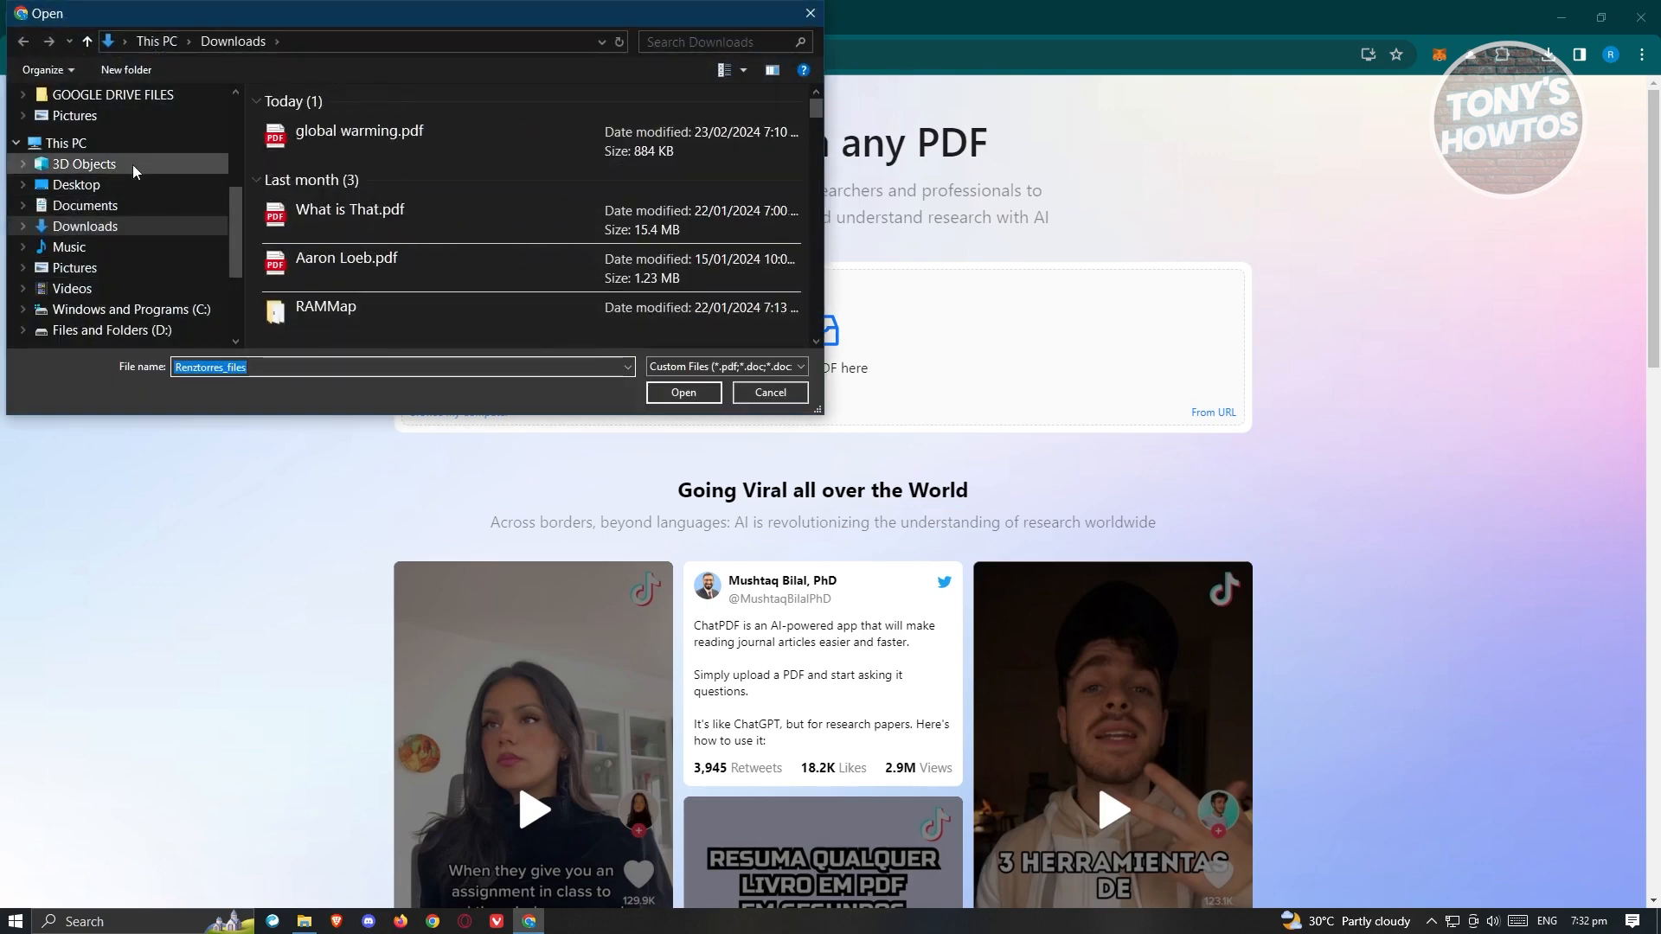
pyautogui.click(358, 130)
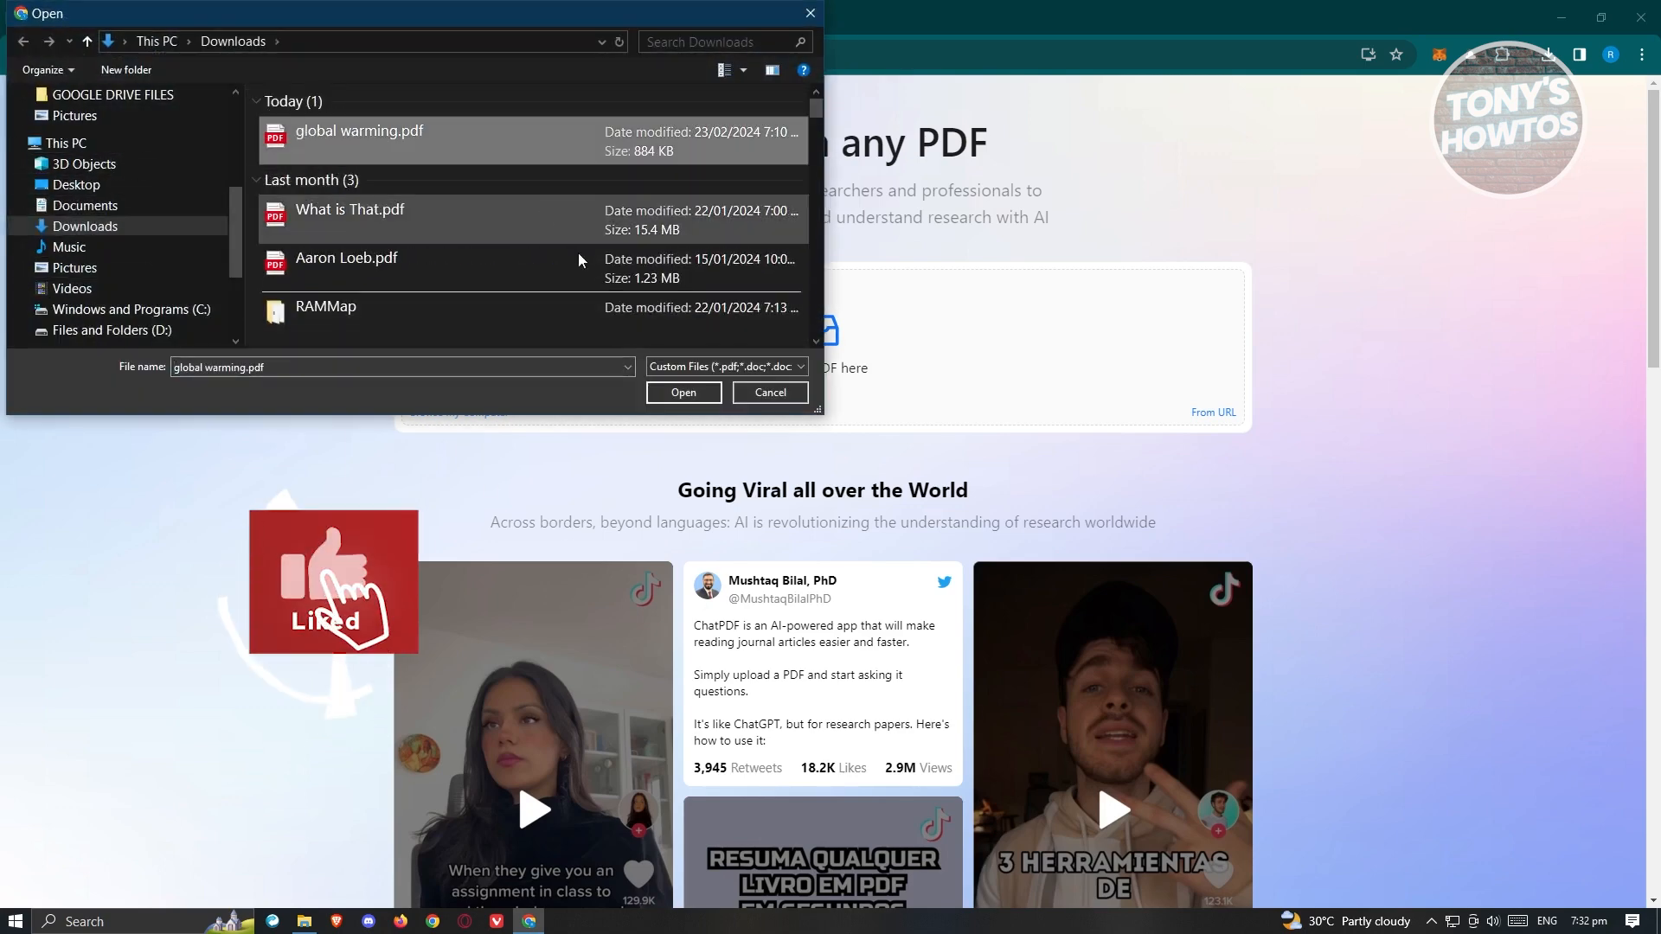
pyautogui.click(683, 393)
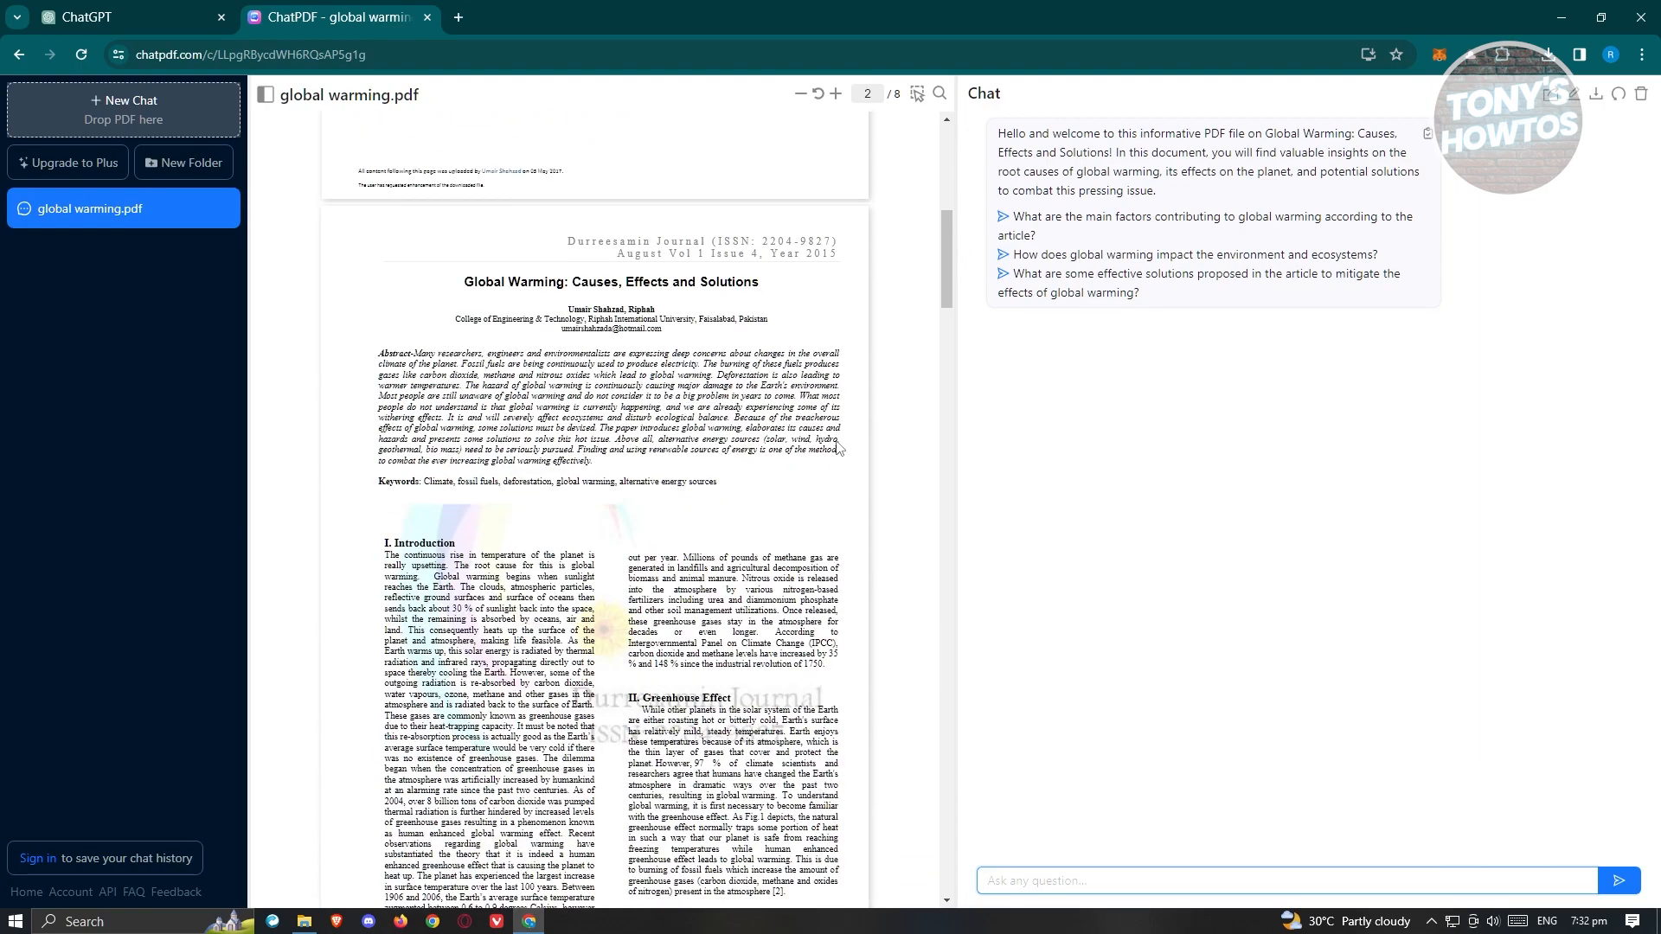
pyautogui.scroll(-3)
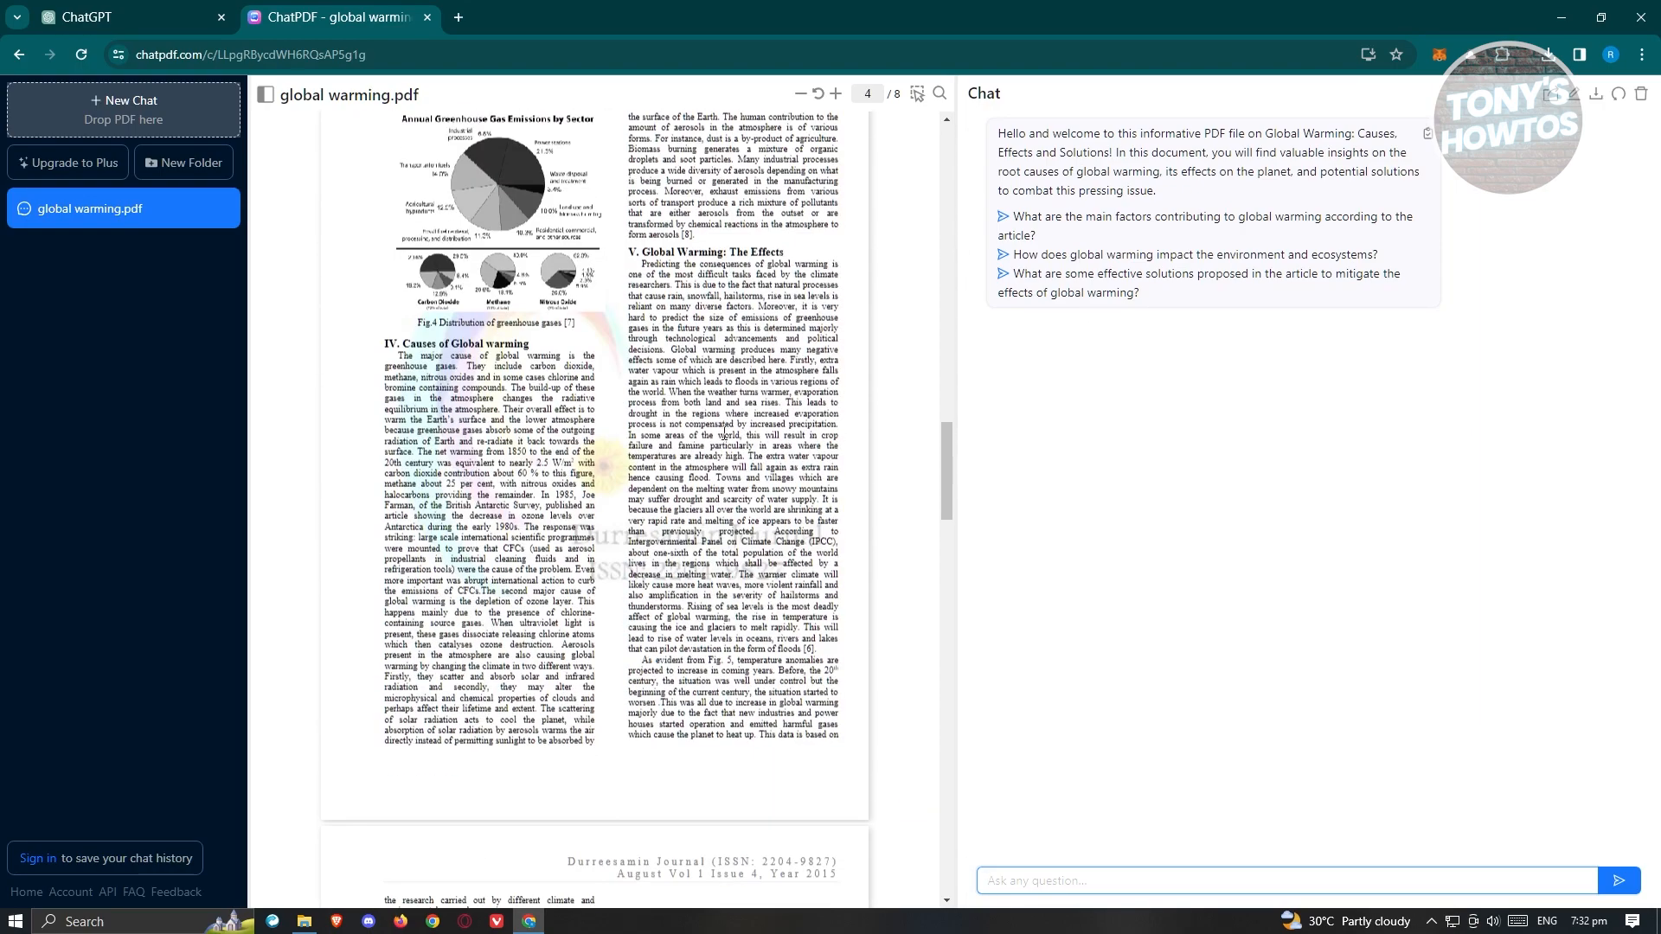
pyautogui.moveTo(1318, 536)
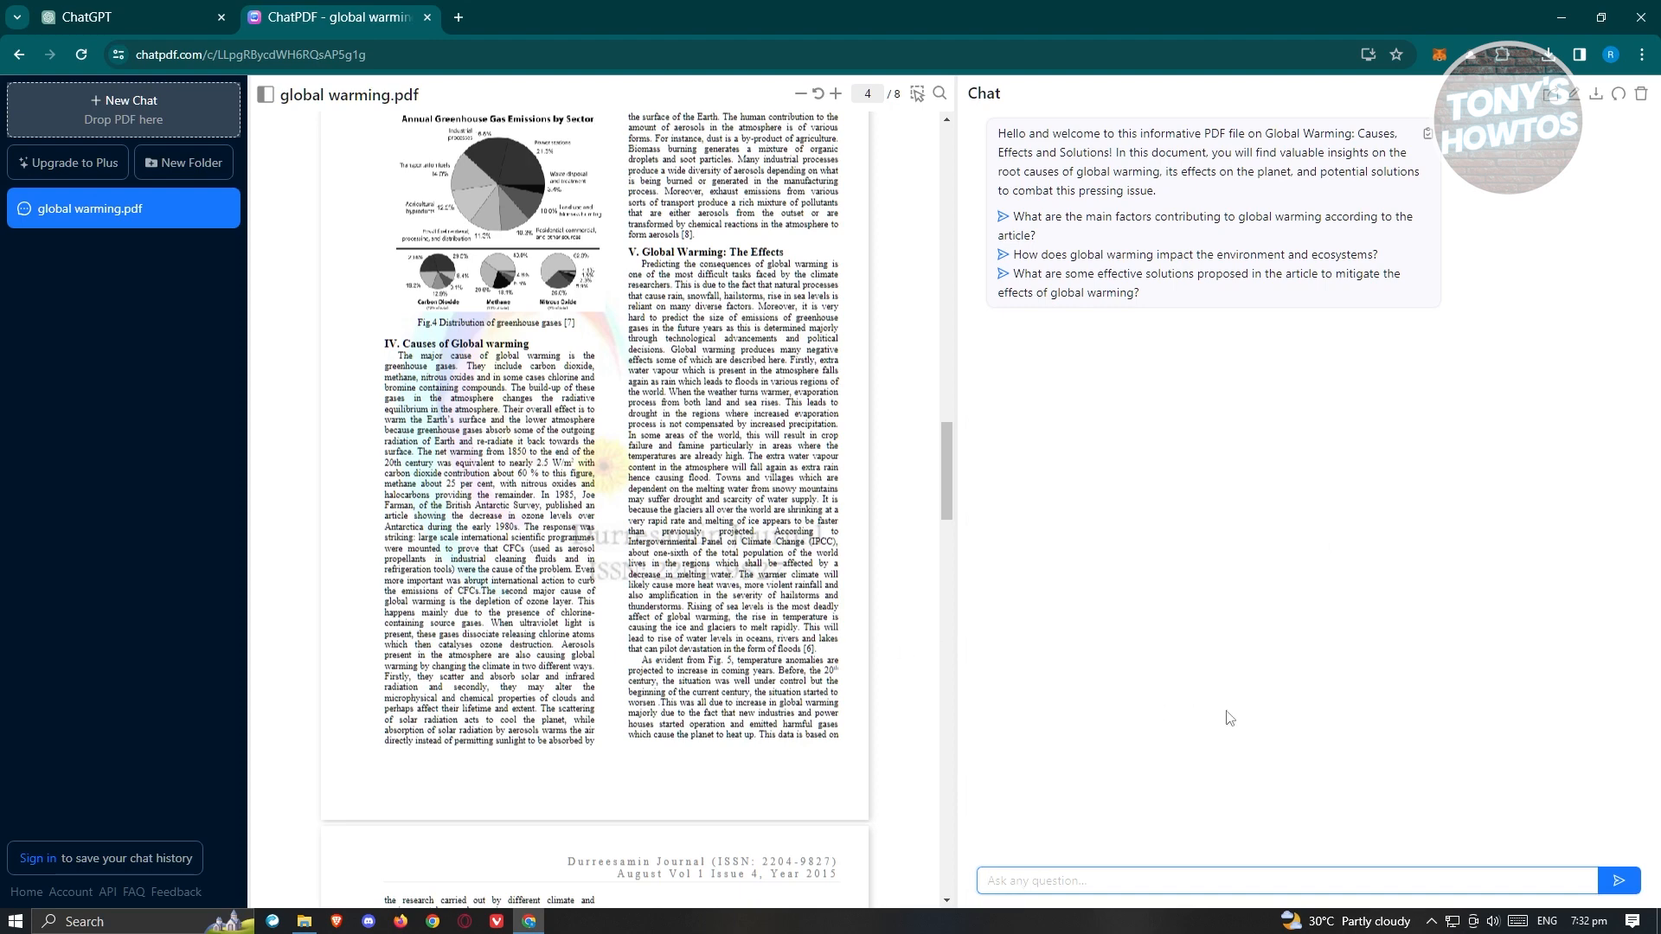
pyautogui.write('what are the effects of global')
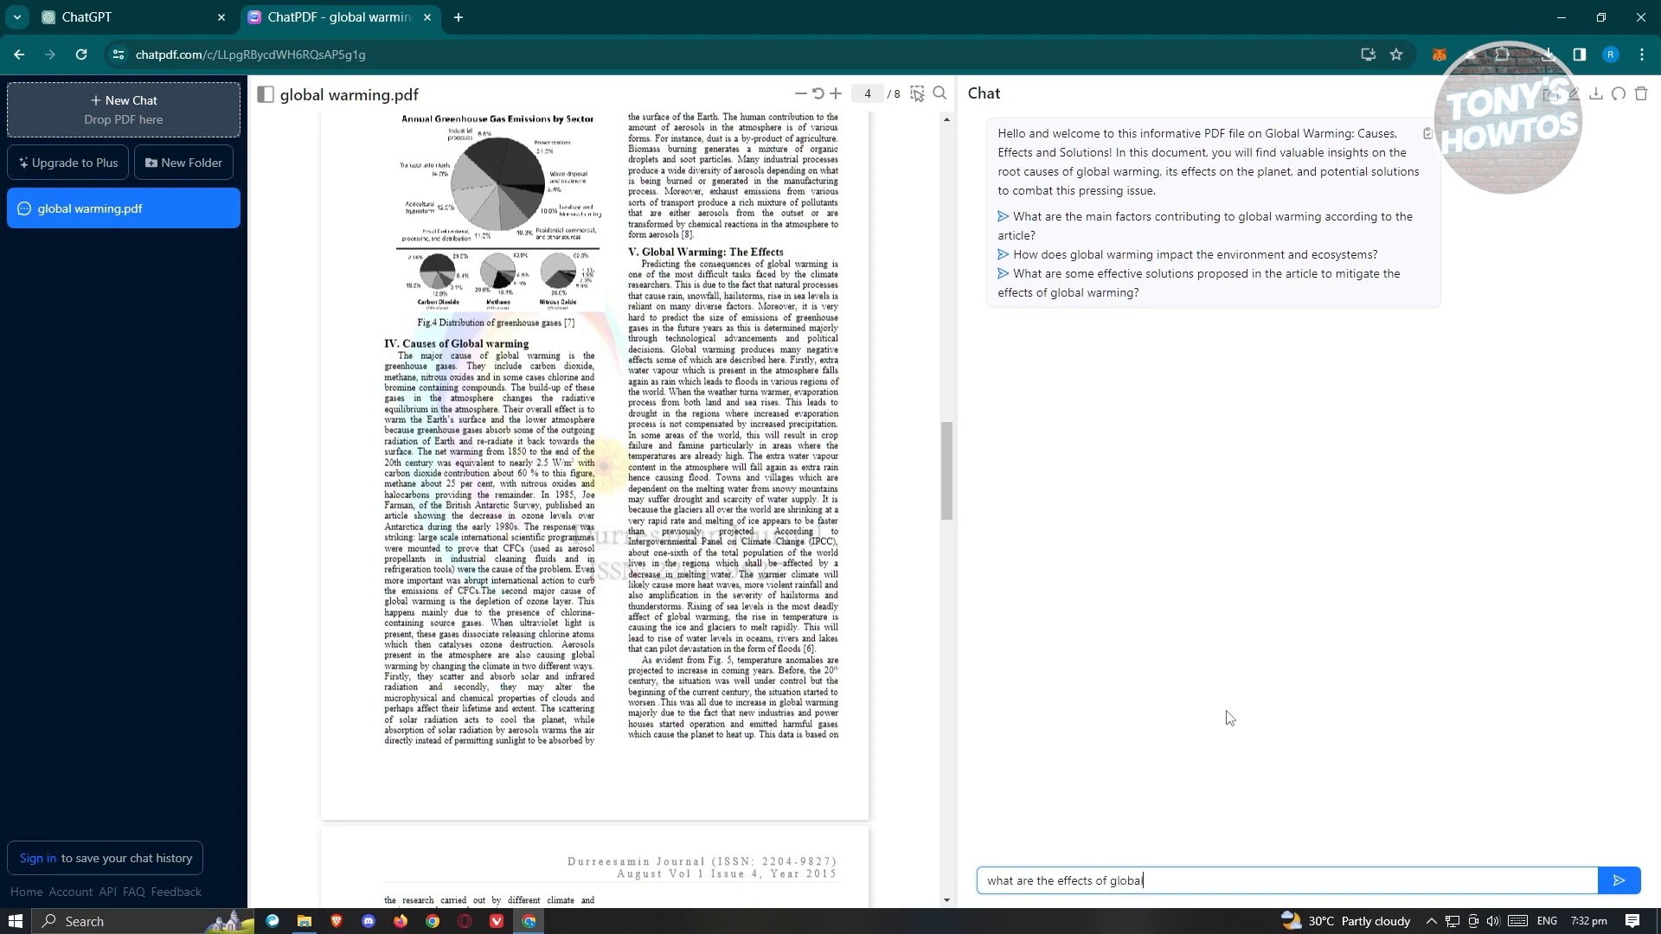
# Send 'what are the effects of global warming' and get a cited list of effects.
pyautogui.click(1617, 880)
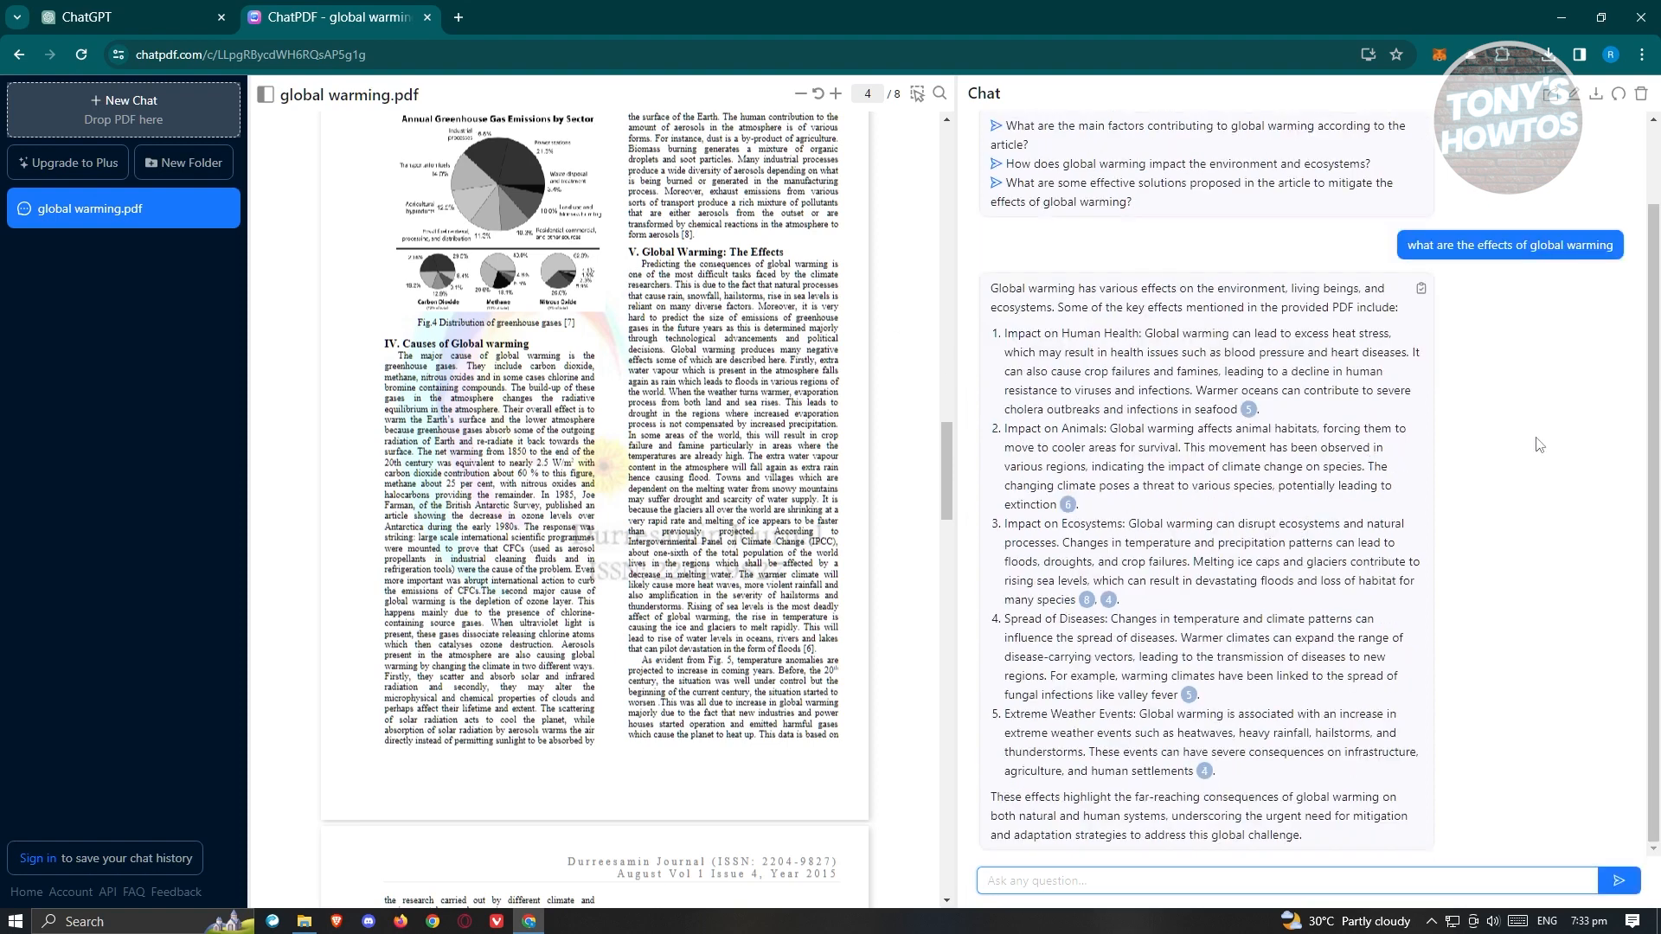
pyautogui.moveTo(1249, 410)
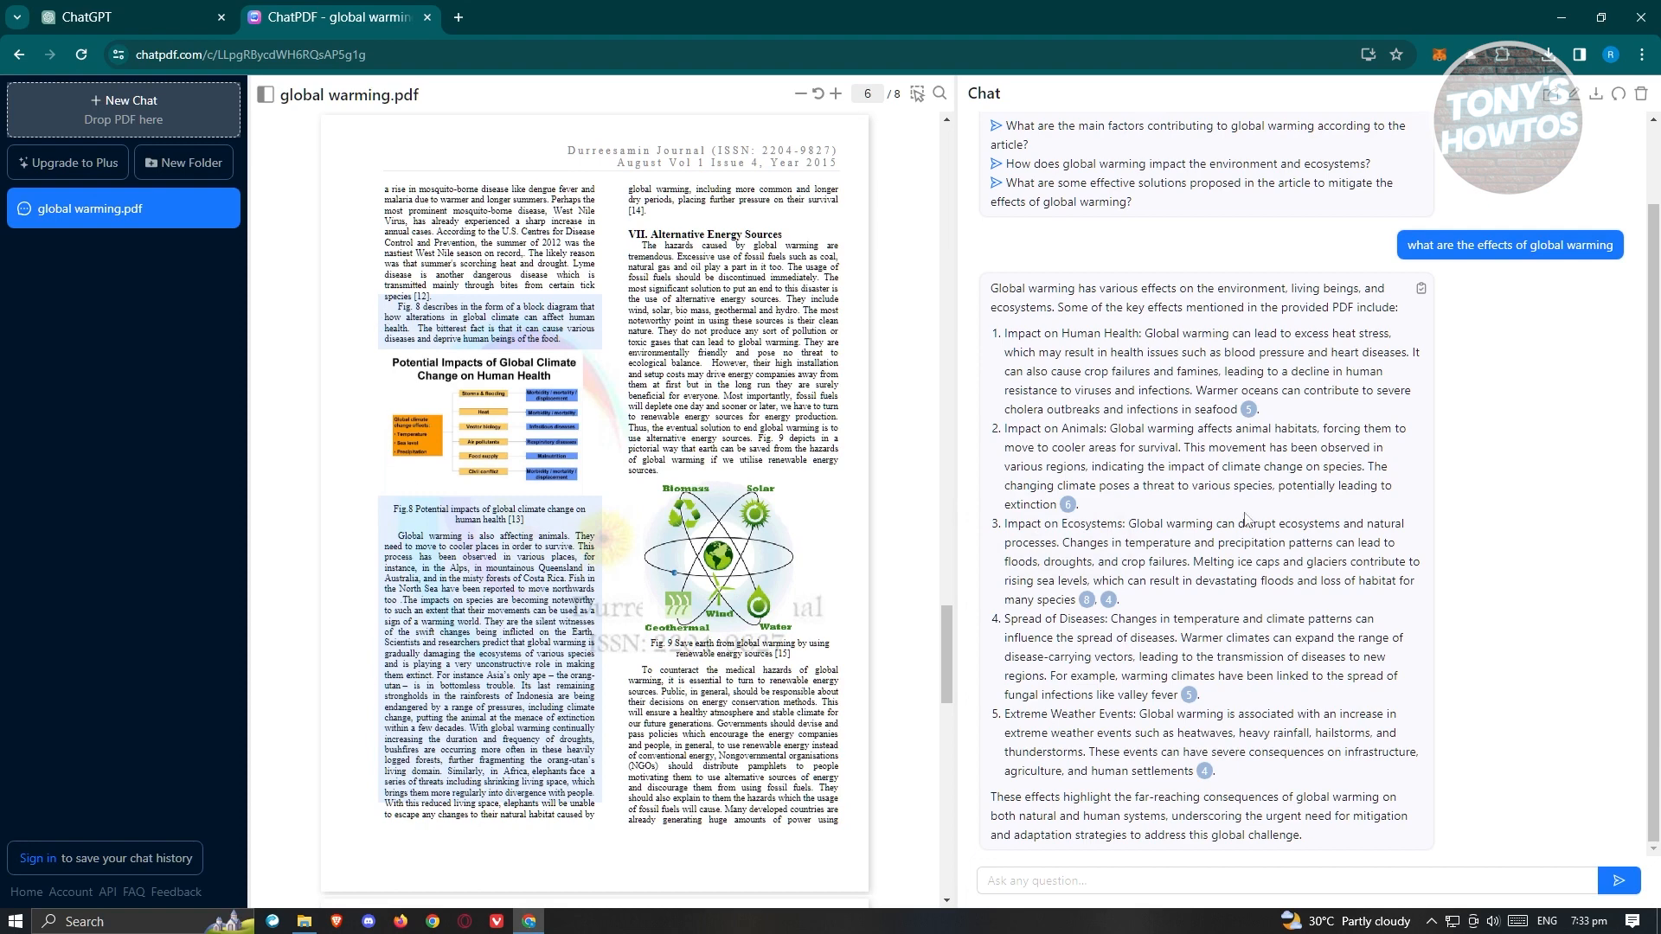
pyautogui.moveTo(1507, 556)
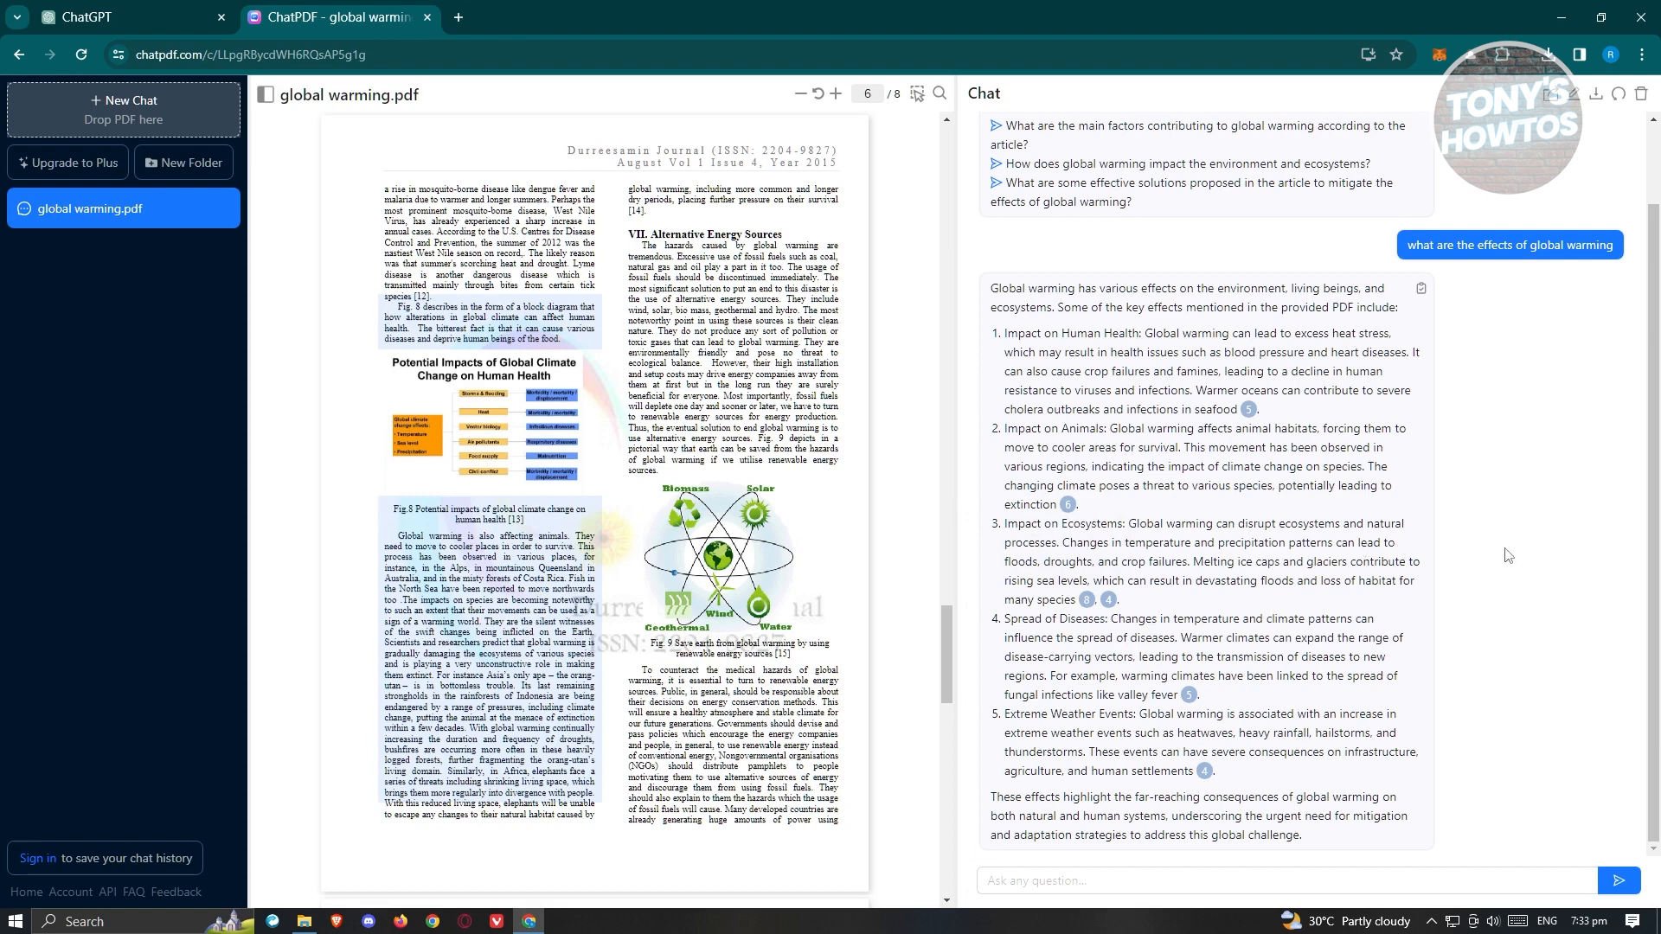